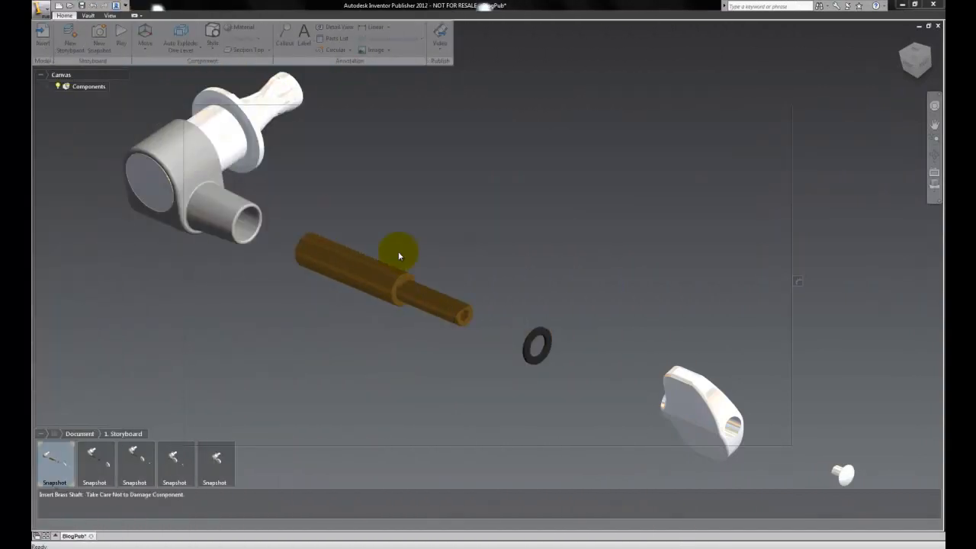
mouse_move(150, 399)
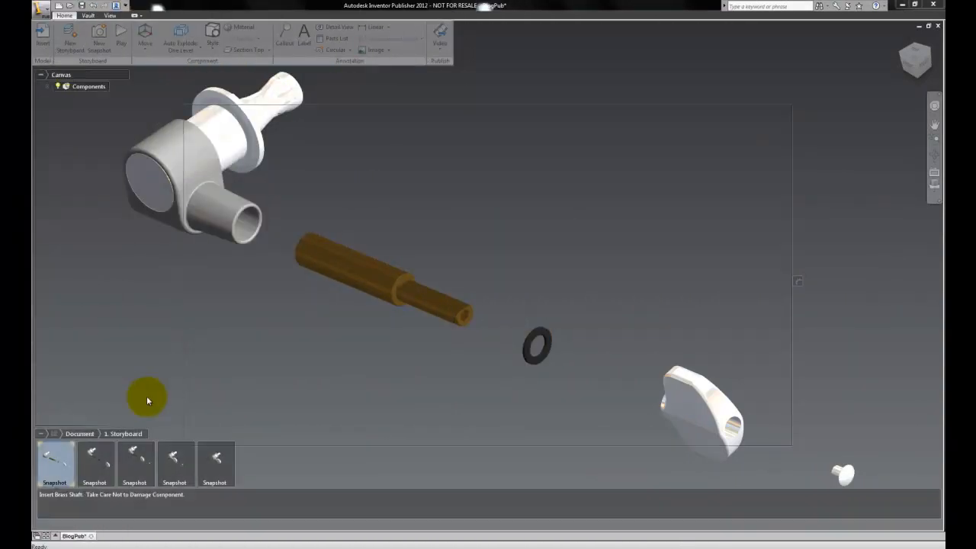
mouse_move(101, 327)
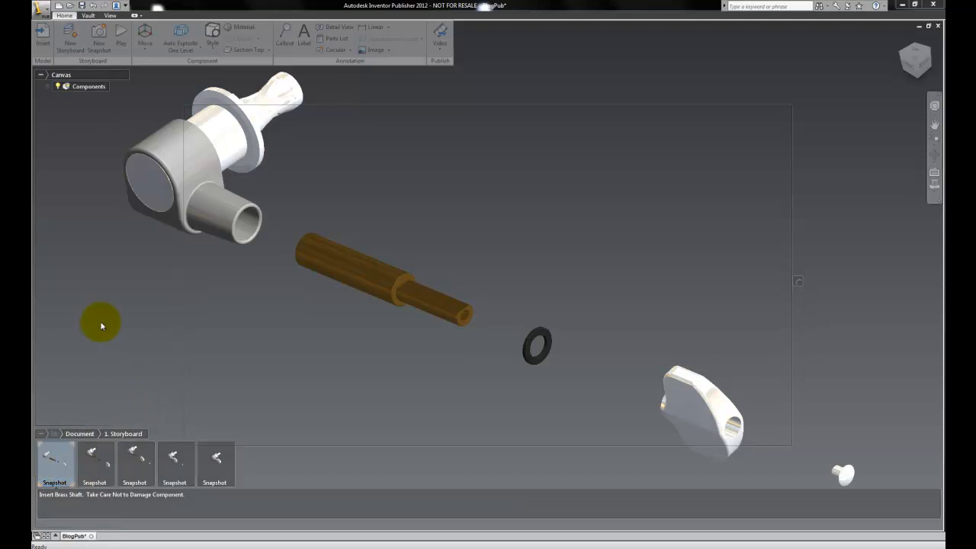
mouse_move(254, 43)
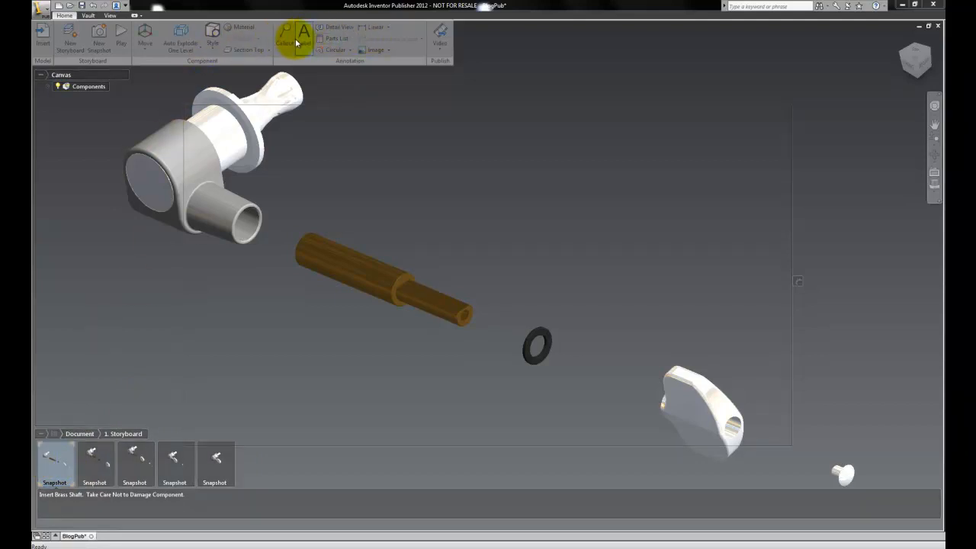
Attach a callout to the brass shaft, placed above it, reading 'Apply Lithium Grease'
left_click(284, 33)
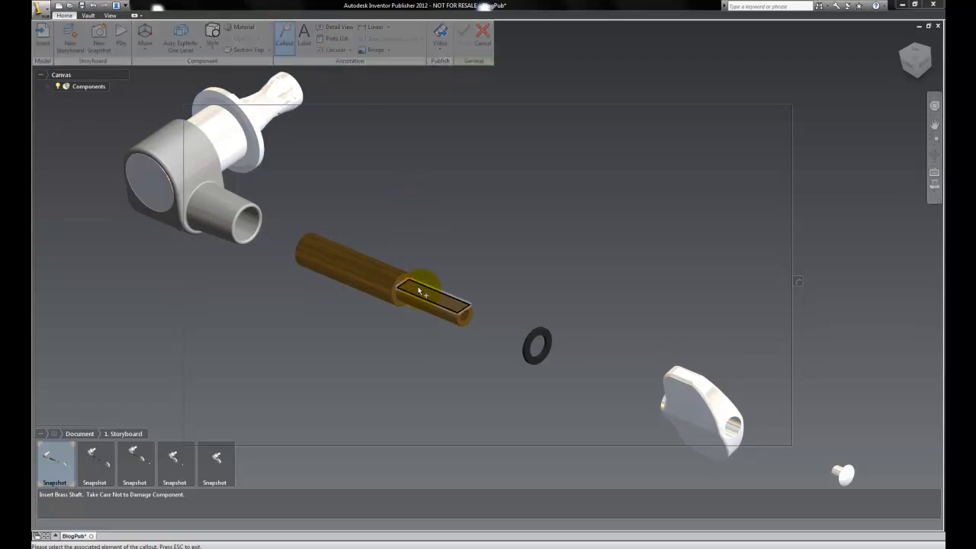
left_click(419, 290)
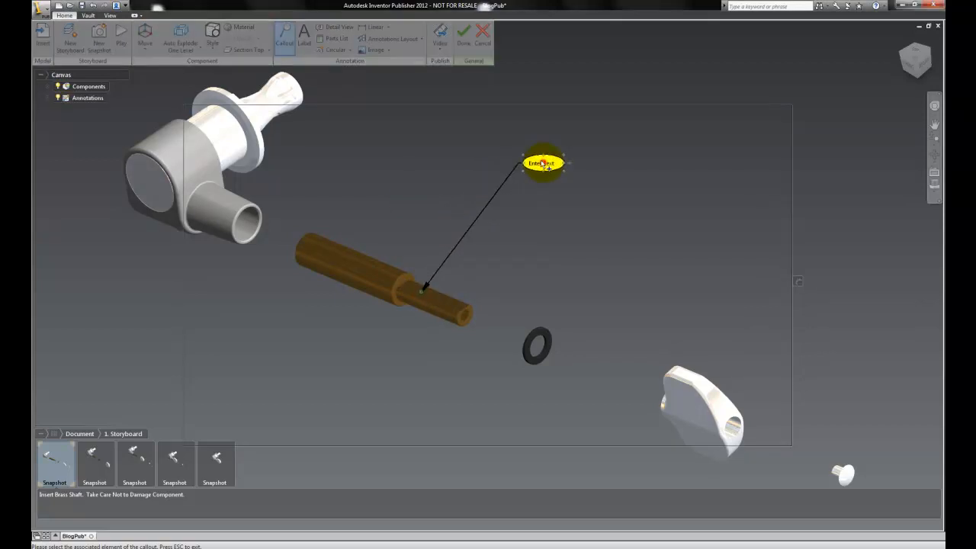
left_click(543, 162)
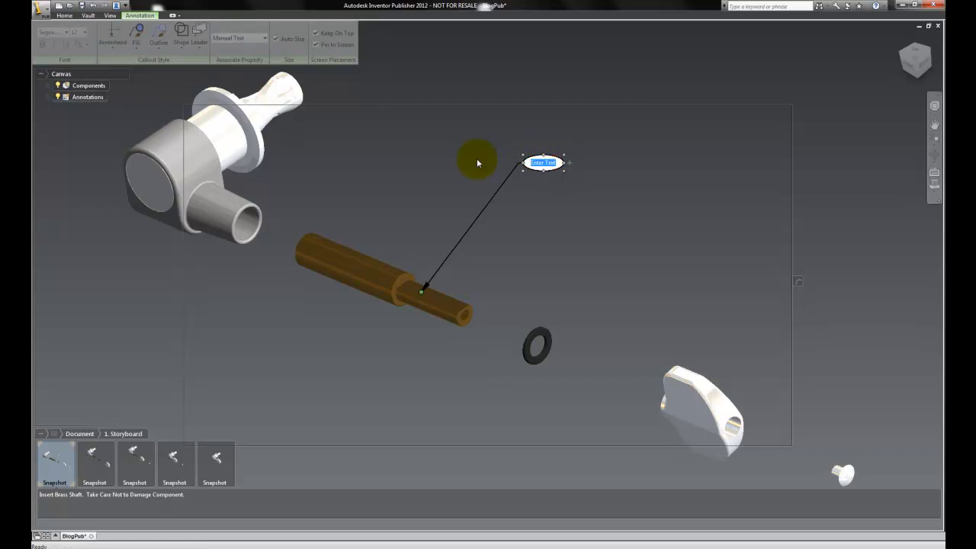
type("Apply Li")
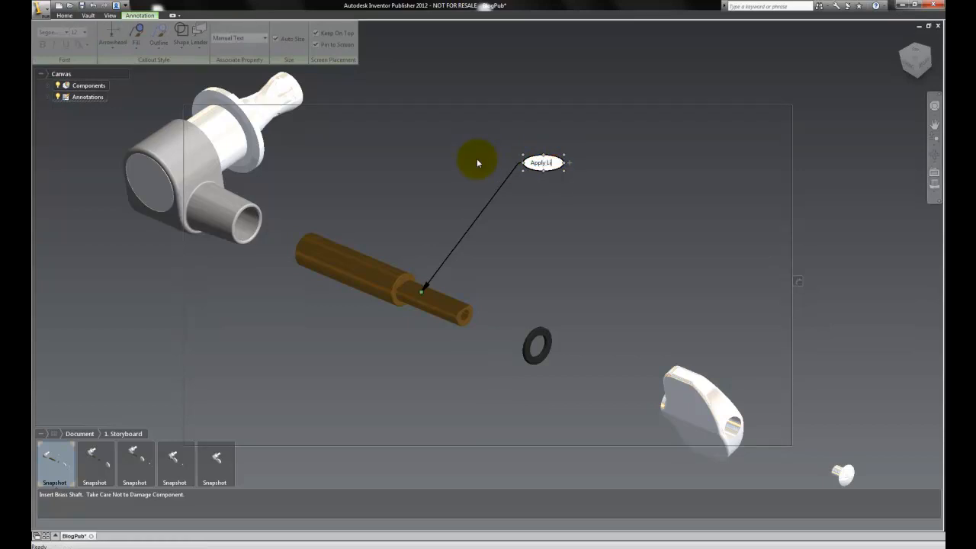
type("Lithium Grease")
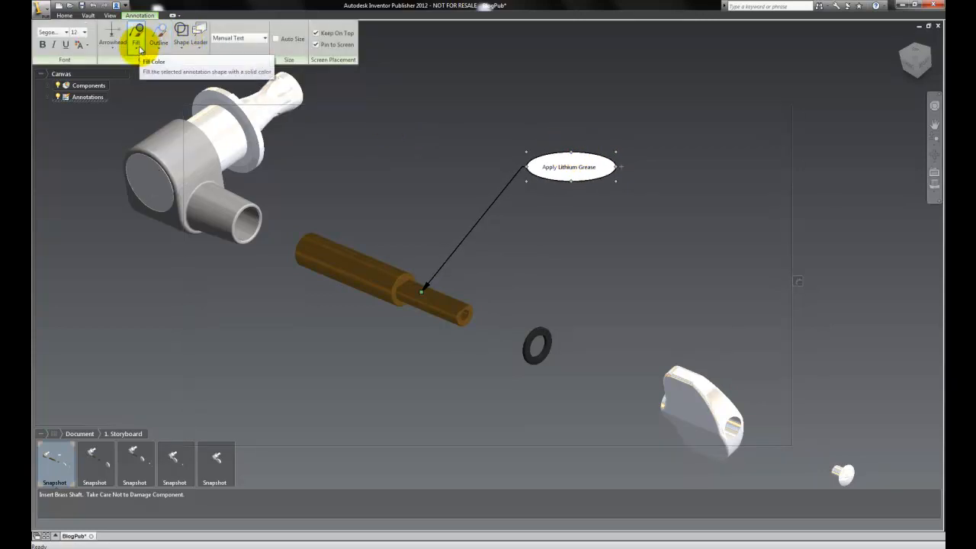
Give the grease callout a Slot shape and a different leader style, then finish editing
left_click(159, 31)
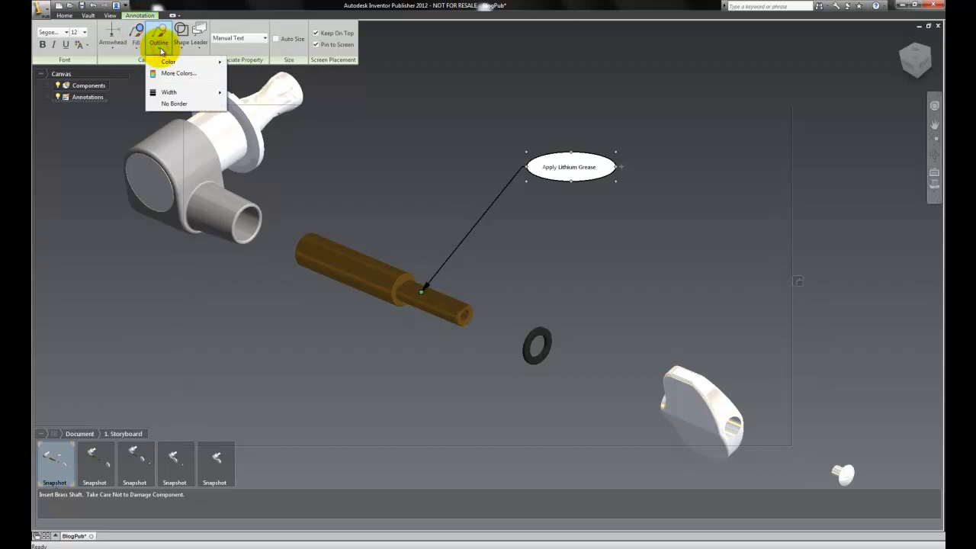
left_click(180, 32)
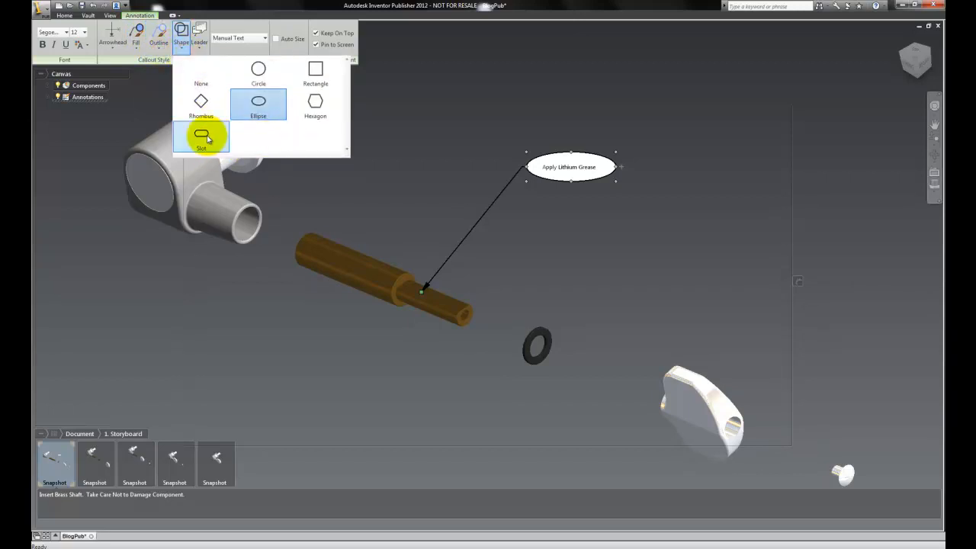
left_click(201, 137)
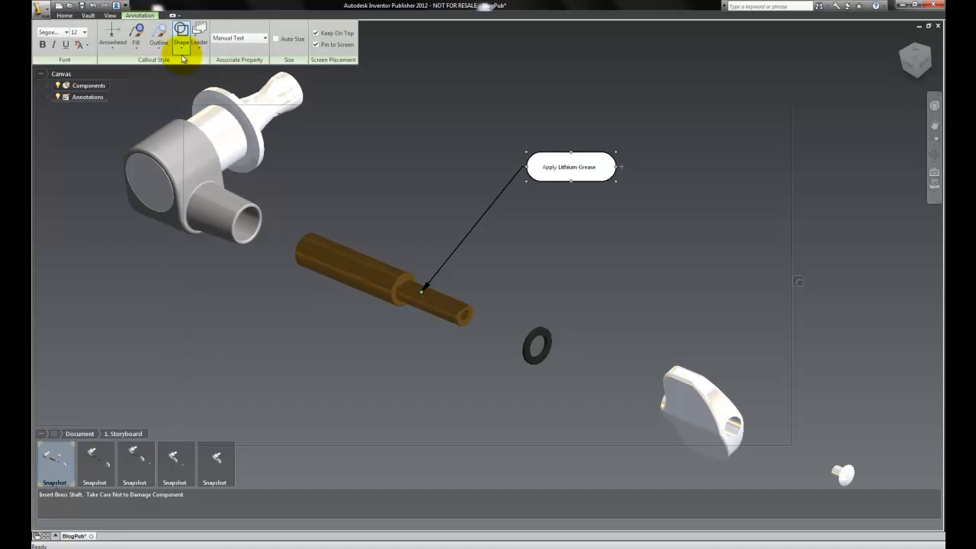
left_click(200, 31)
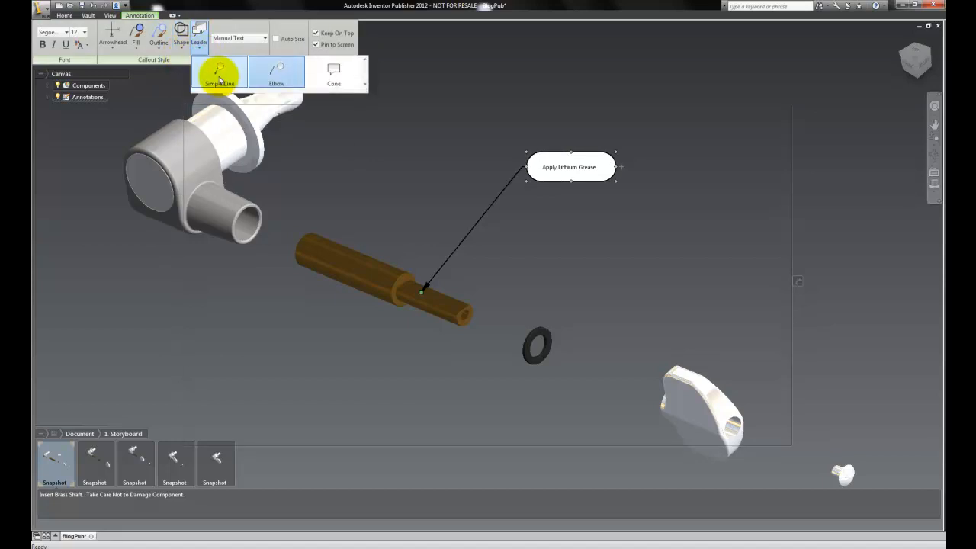
mouse_move(276, 74)
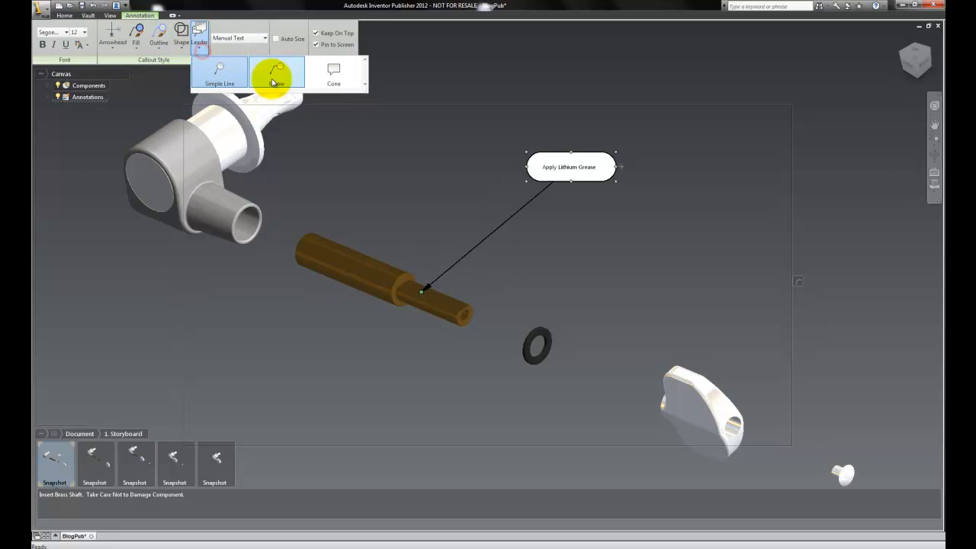
left_click(278, 73)
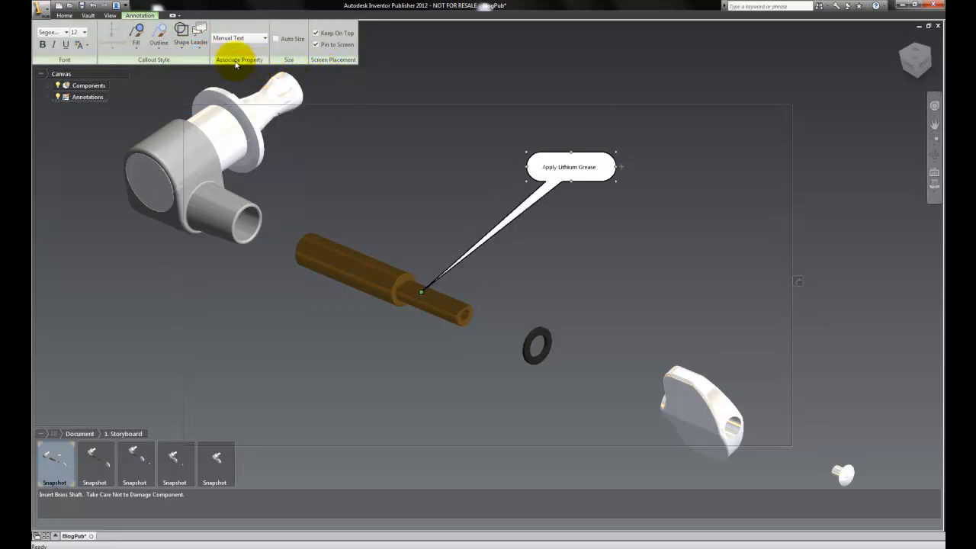
left_click(191, 30)
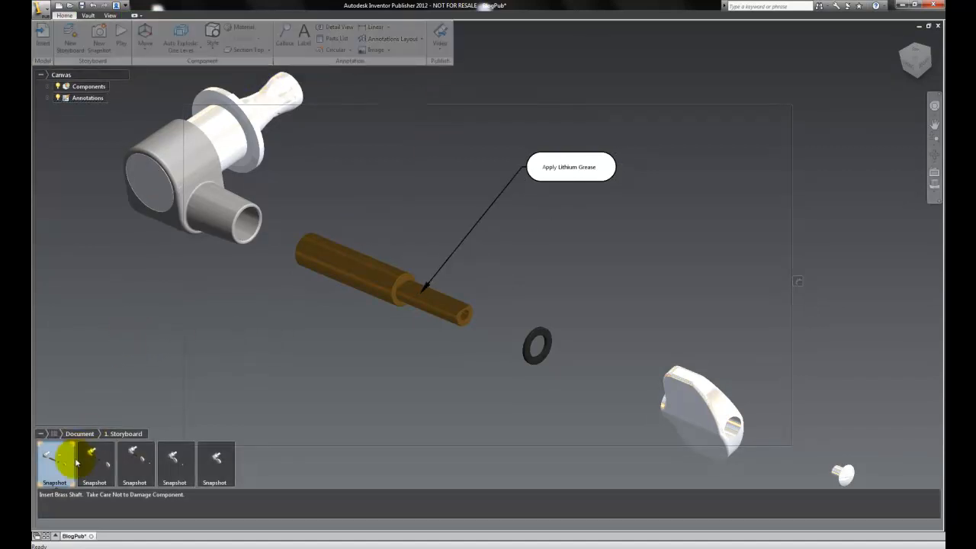
Browse the washer, Insert Knob and mounting screw snapshots, settling on Insert Knob
left_click(94, 463)
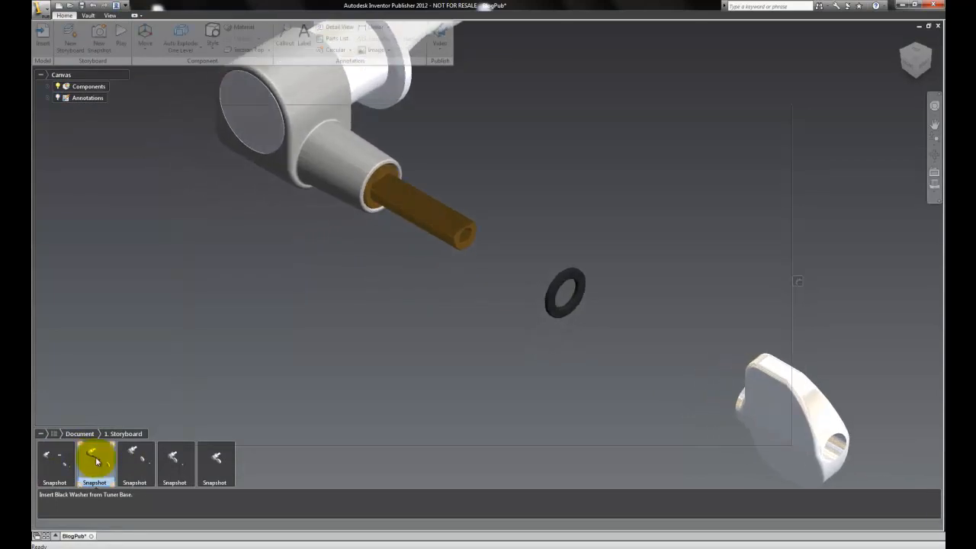
left_click(135, 461)
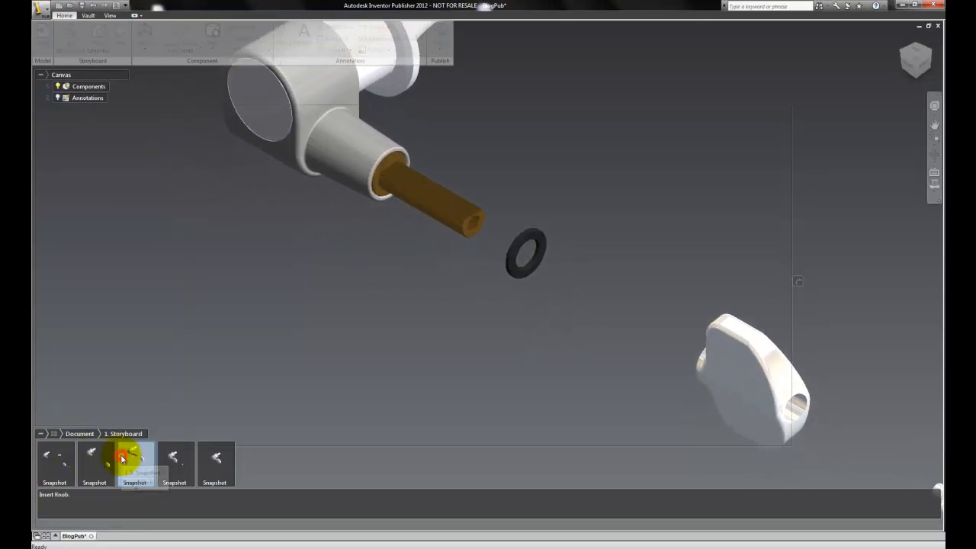
left_click(174, 461)
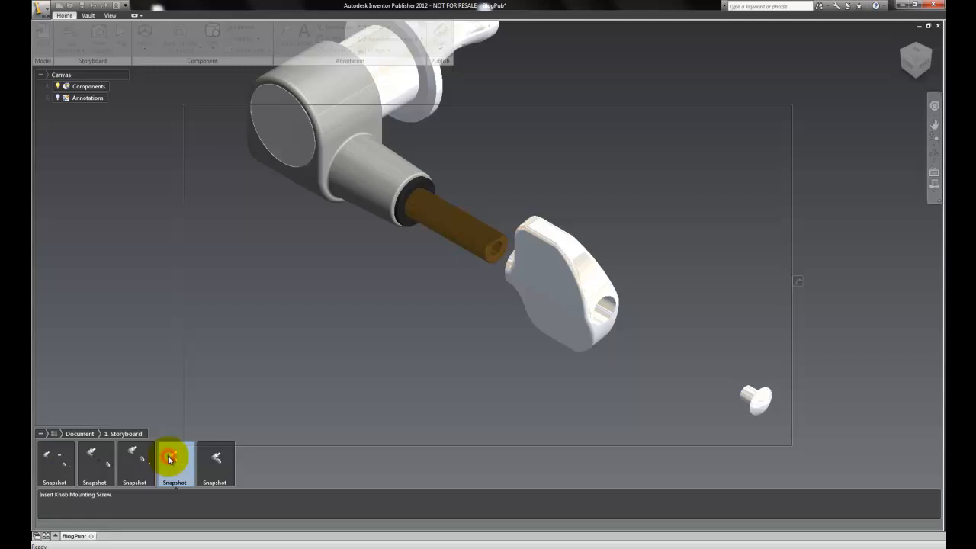
left_click(135, 461)
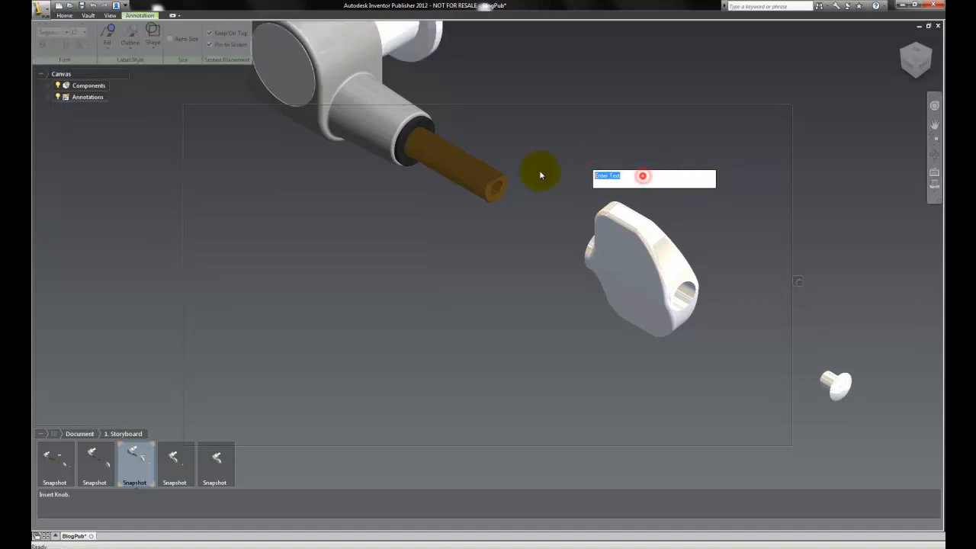
Fill the knob callout with 'Align thumbscrew with shaft' and commit it, landing on the fourth snapshot
type("Align")
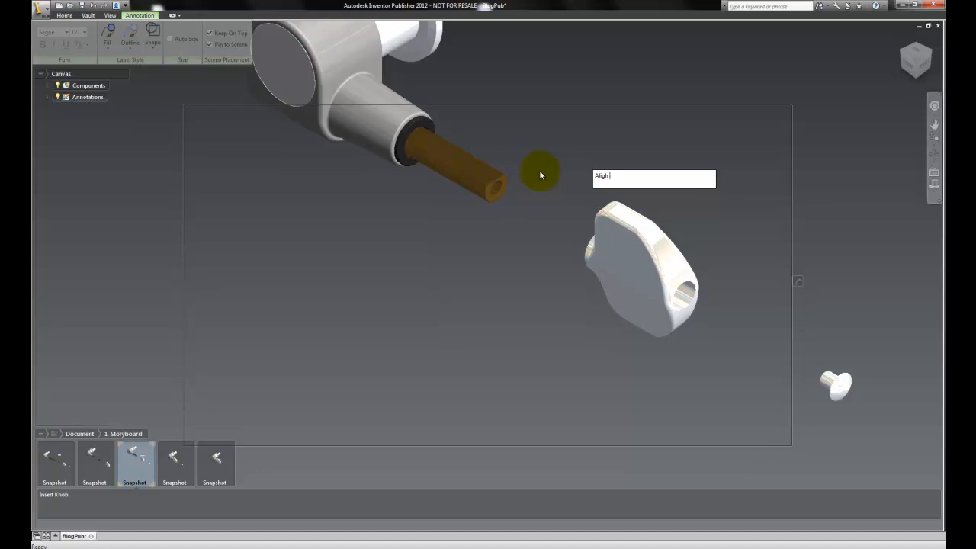
type("thumbscrew")
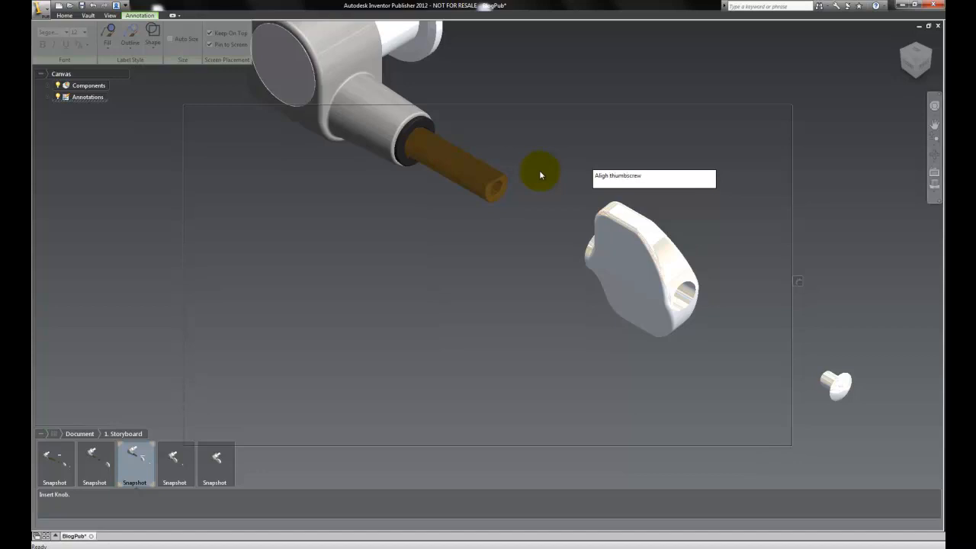
type("with")
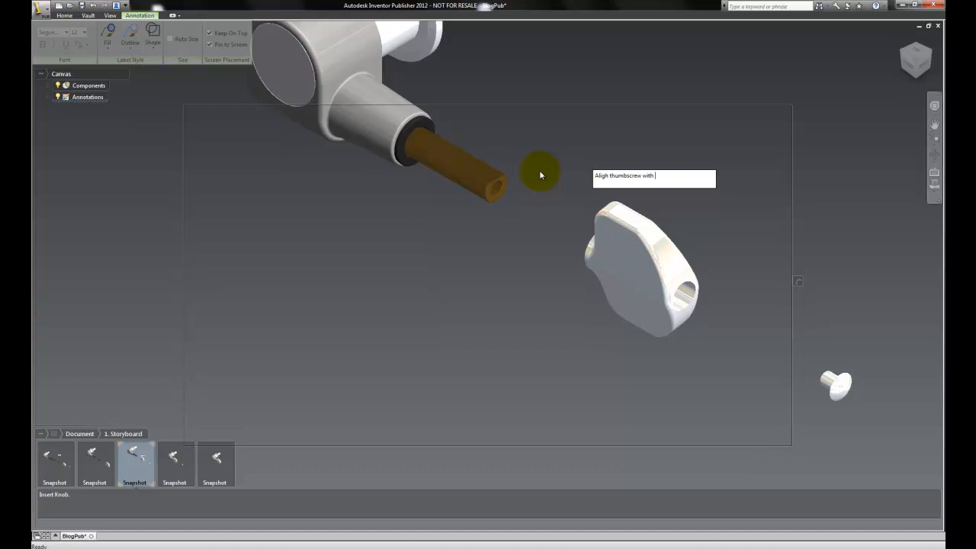
type("shaft")
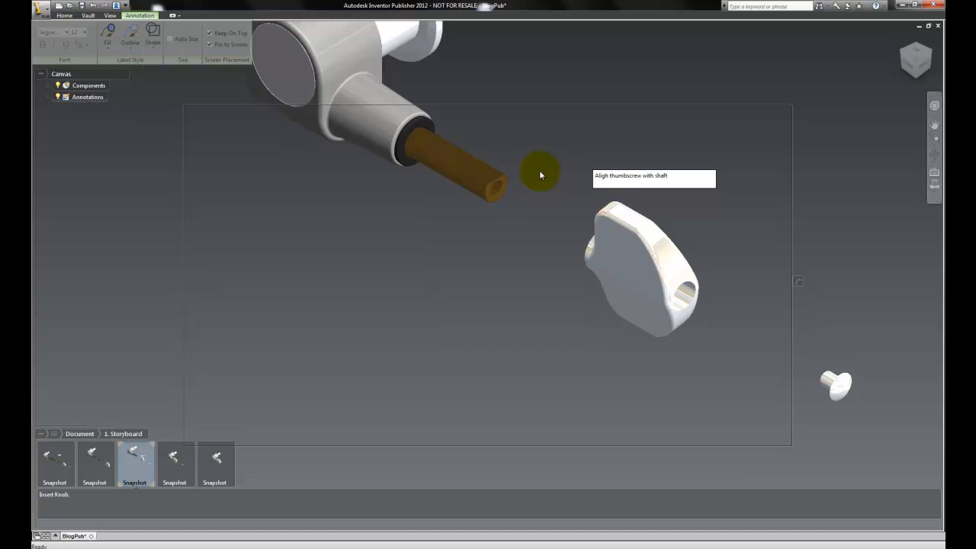
left_click(174, 458)
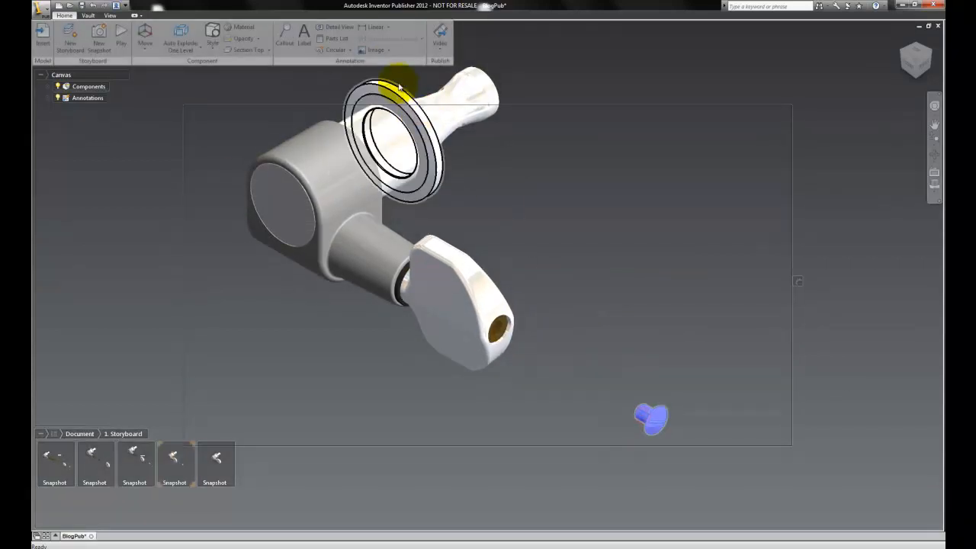
Place a circular arrow on the knob mounting screw and adjust its orientation
left_click(335, 49)
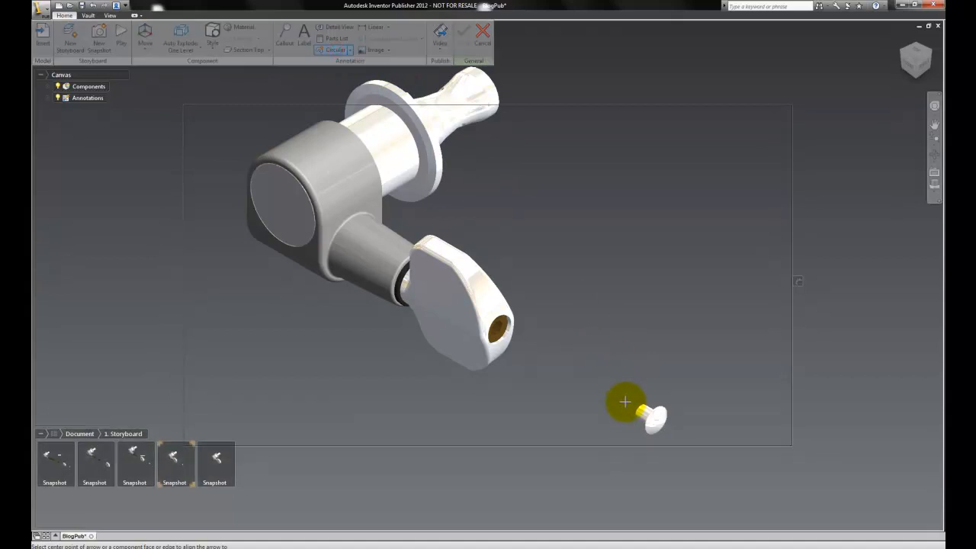
left_click(625, 403)
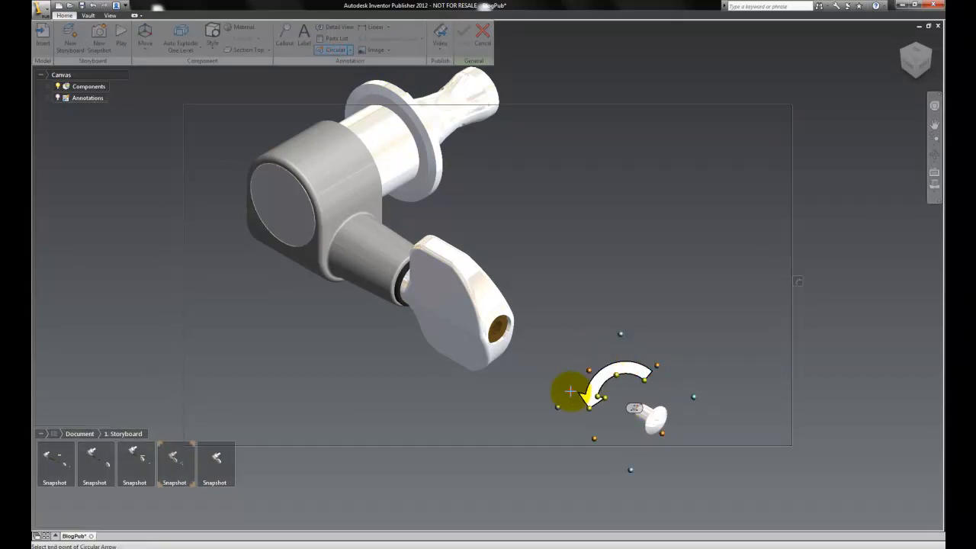
right_click(592, 394)
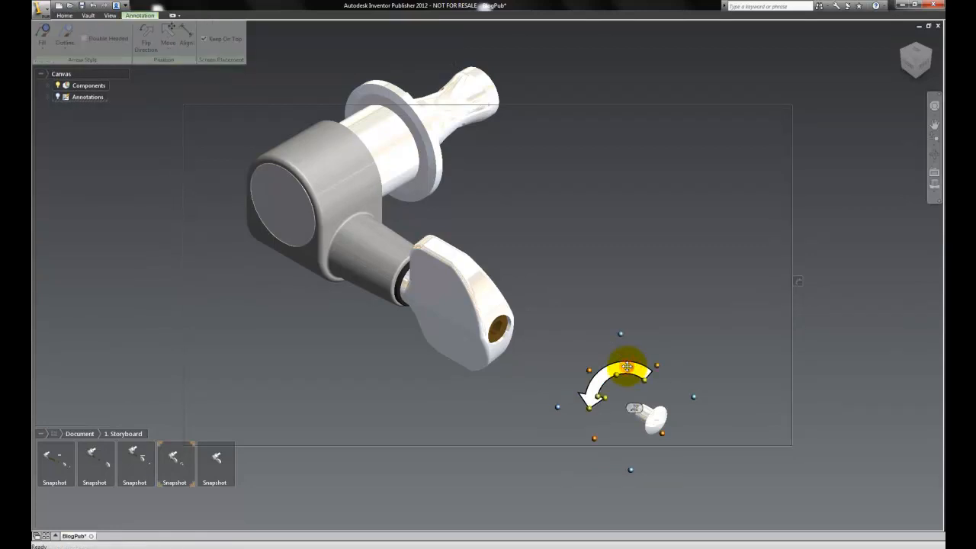
right_click(629, 370)
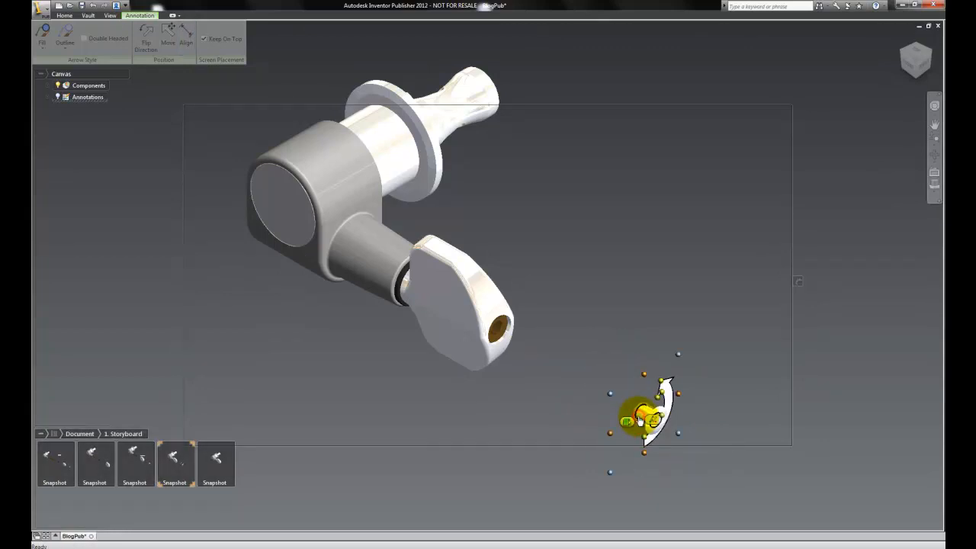
left_click(64, 15)
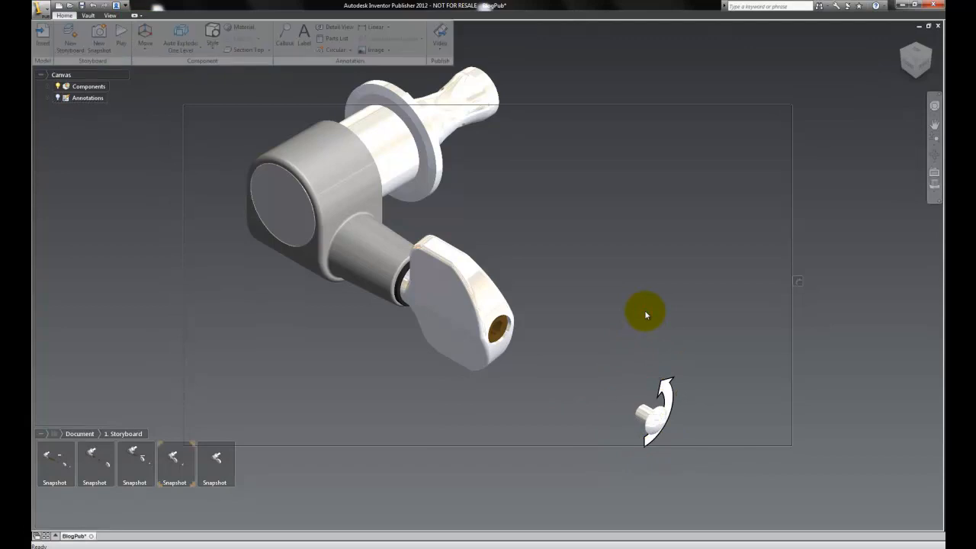
Reselect the circular arrow and flip its turning direction
left_click(657, 411)
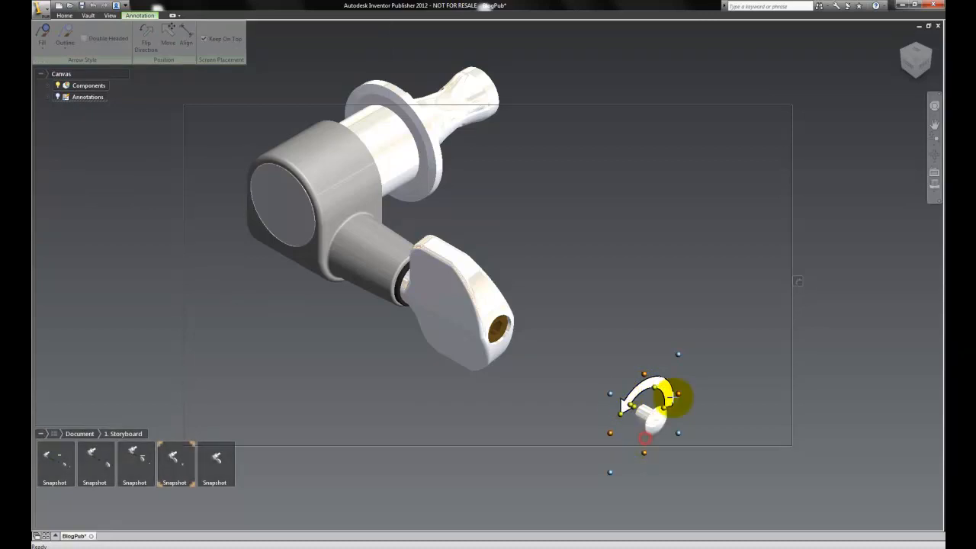
left_click(146, 39)
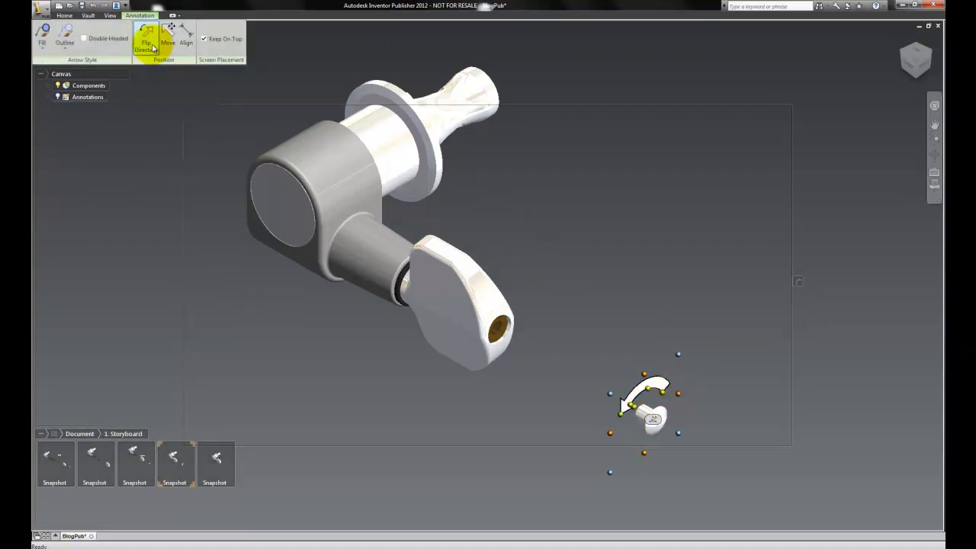
left_click(64, 15)
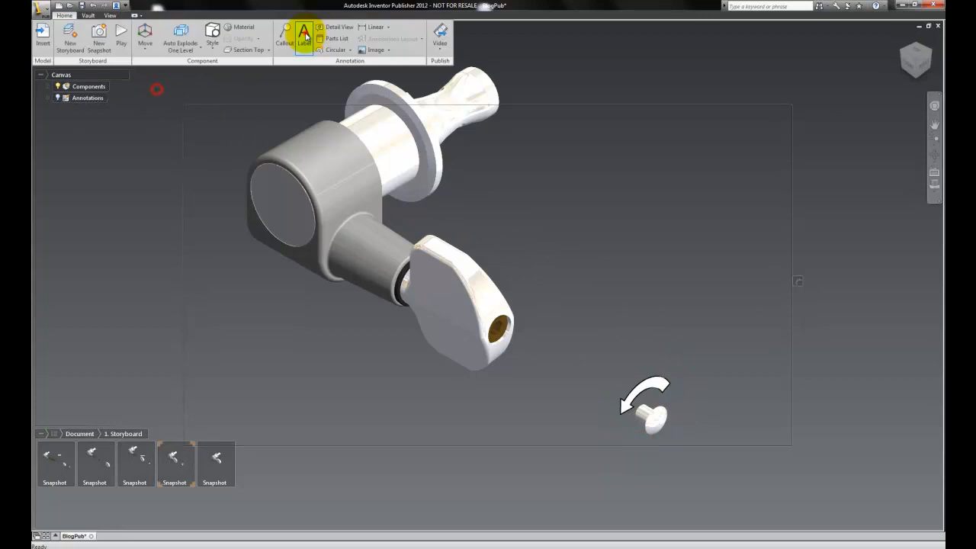
Add a text note above the mounting screw reading 'Note! Opposite handed screw'
left_click(305, 37)
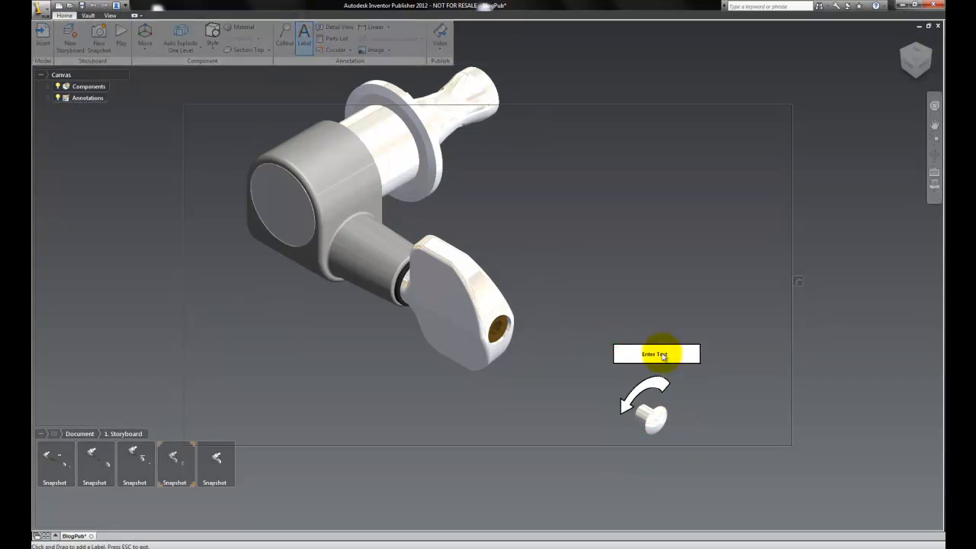
left_click(655, 354)
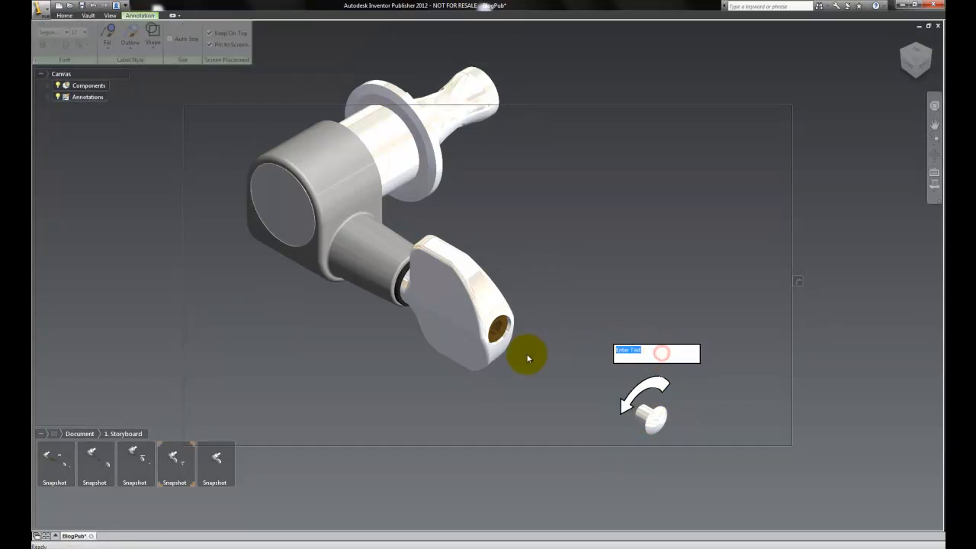
type("Note!")
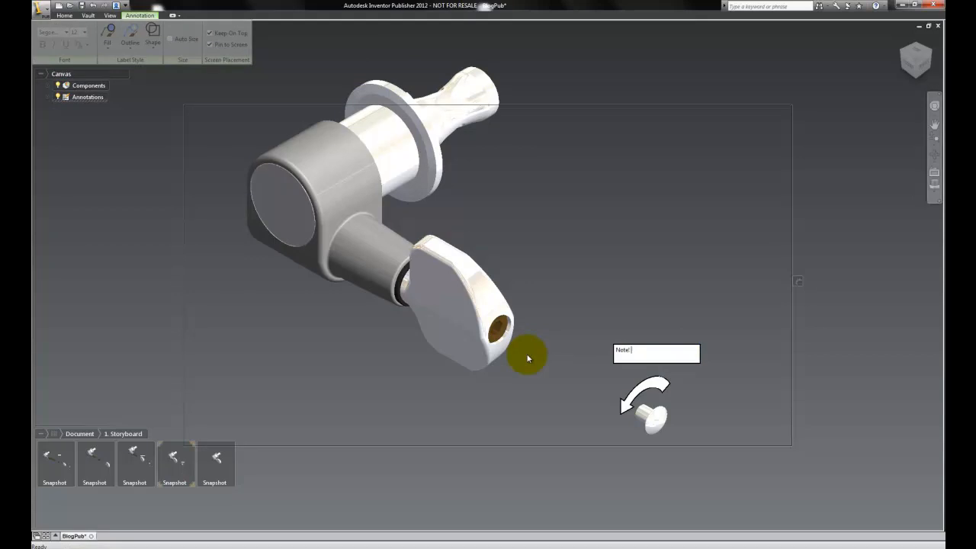
type("Opposite handed screw")
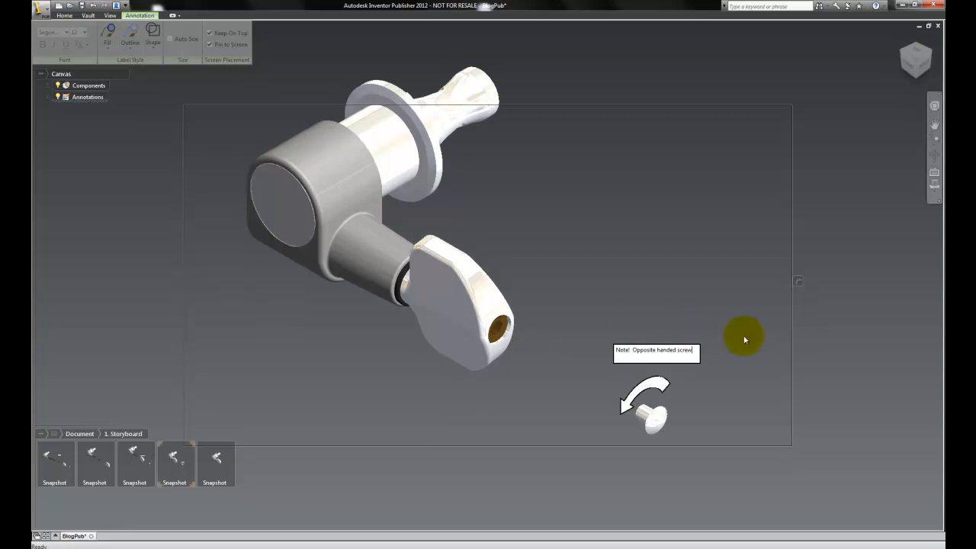
left_click(64, 15)
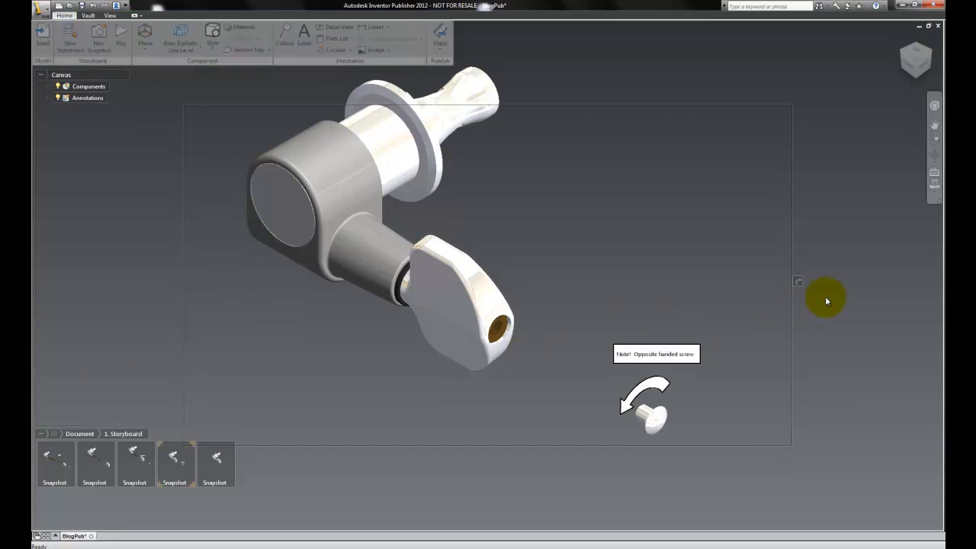
Play the storyboard from the snapshot menu and advance through to the fourth step with the arrow and note
right_click(121, 364)
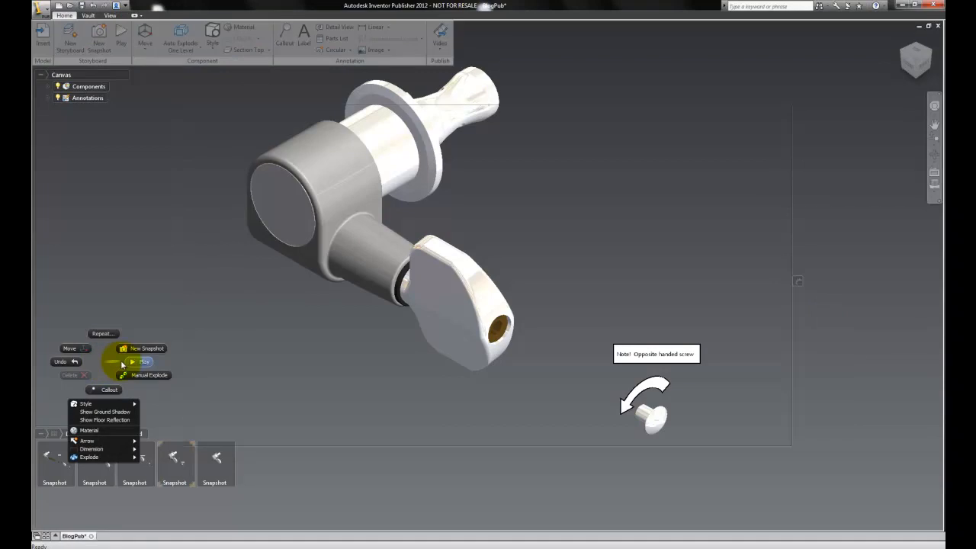
left_click(54, 464)
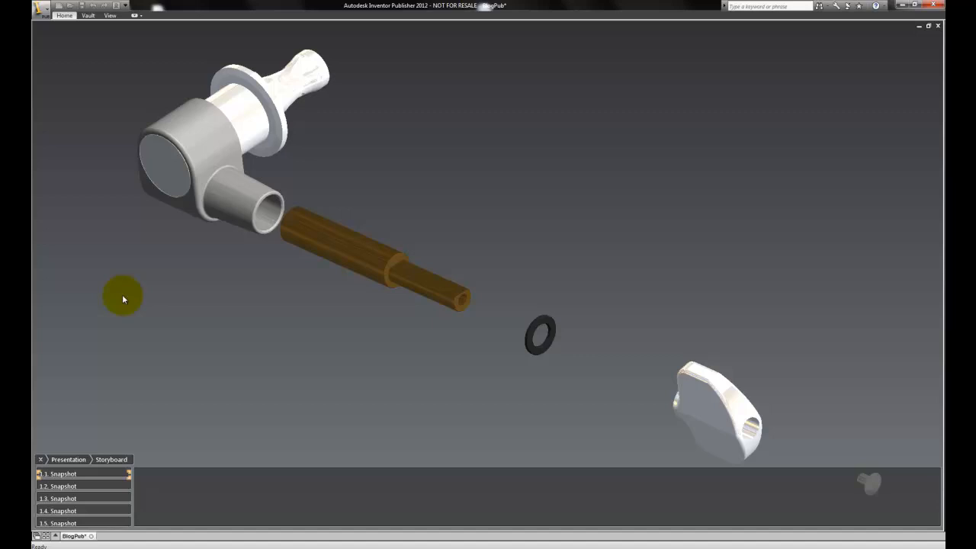
left_click(64, 485)
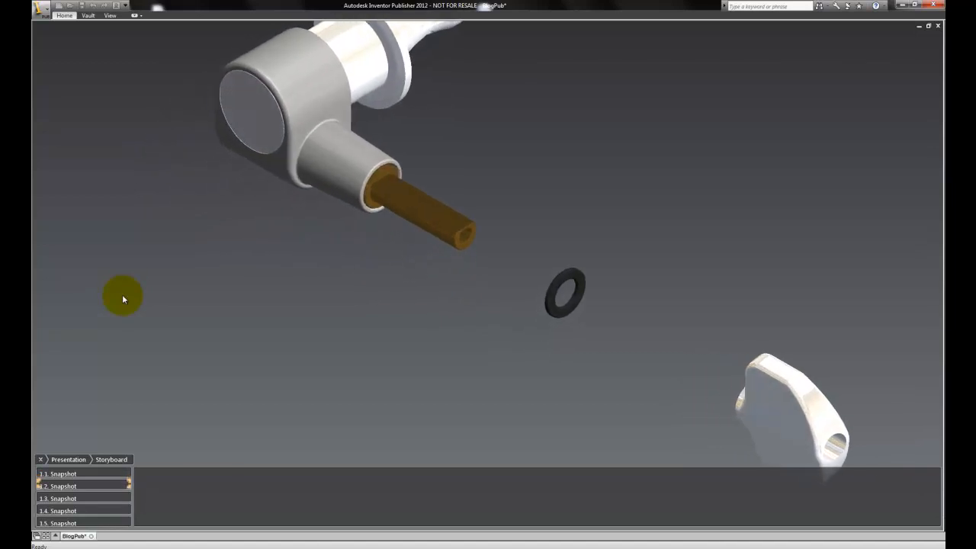
left_click(65, 485)
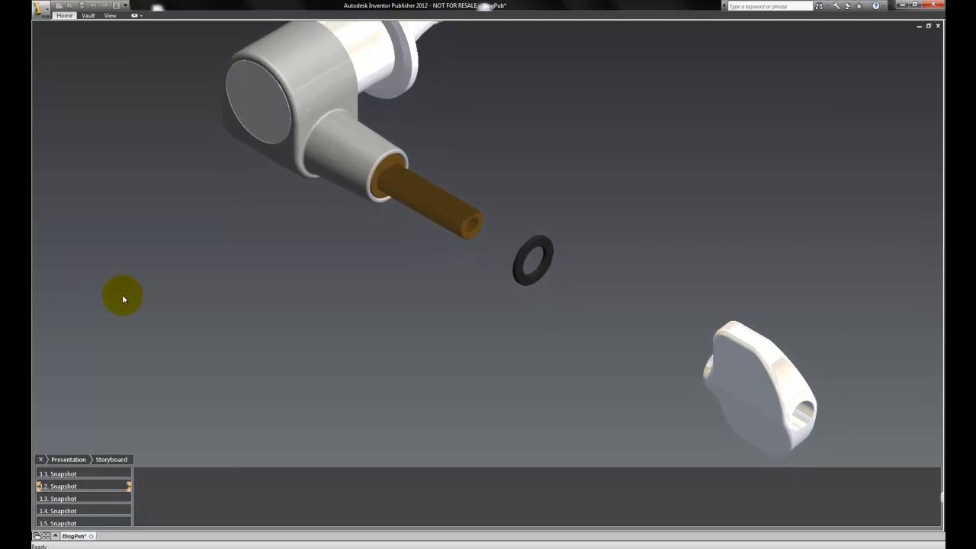
left_click(65, 497)
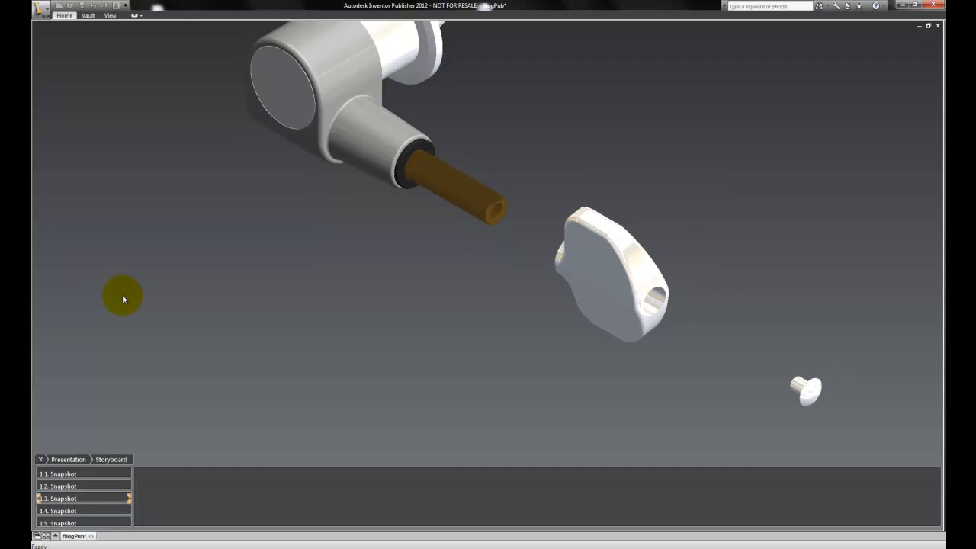
left_click(61, 511)
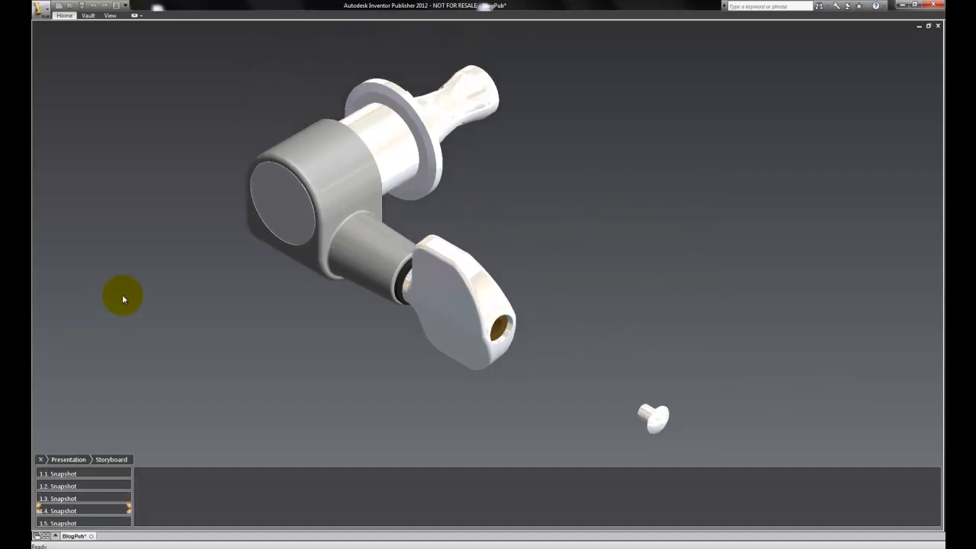
left_click(61, 509)
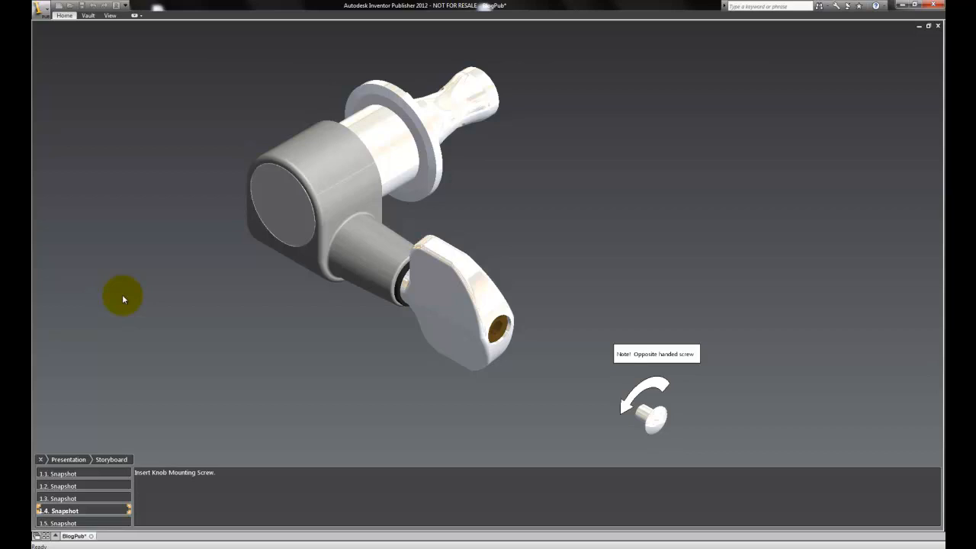